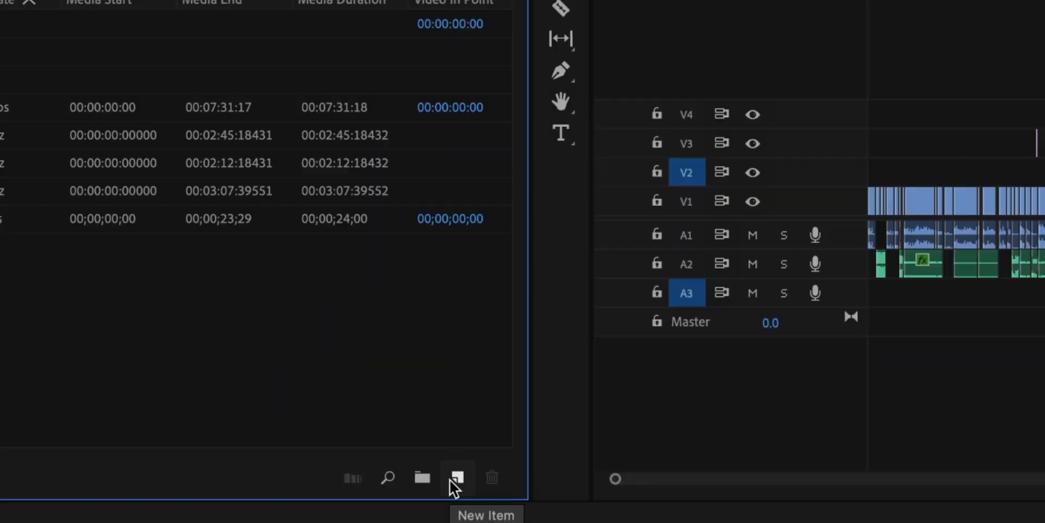
Create a new adjustment layer via New Item, accepting the default video settings
left_click(457, 477)
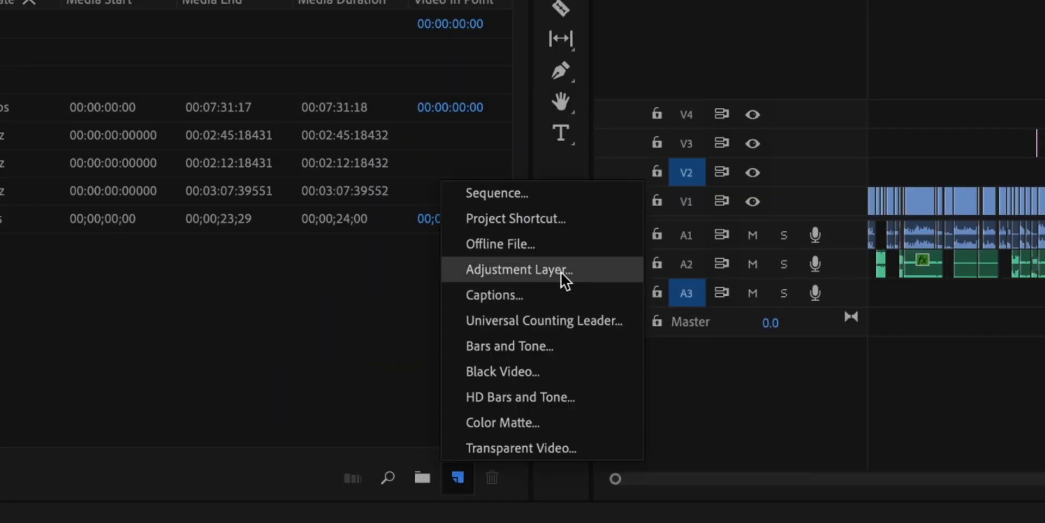
left_click(518, 269)
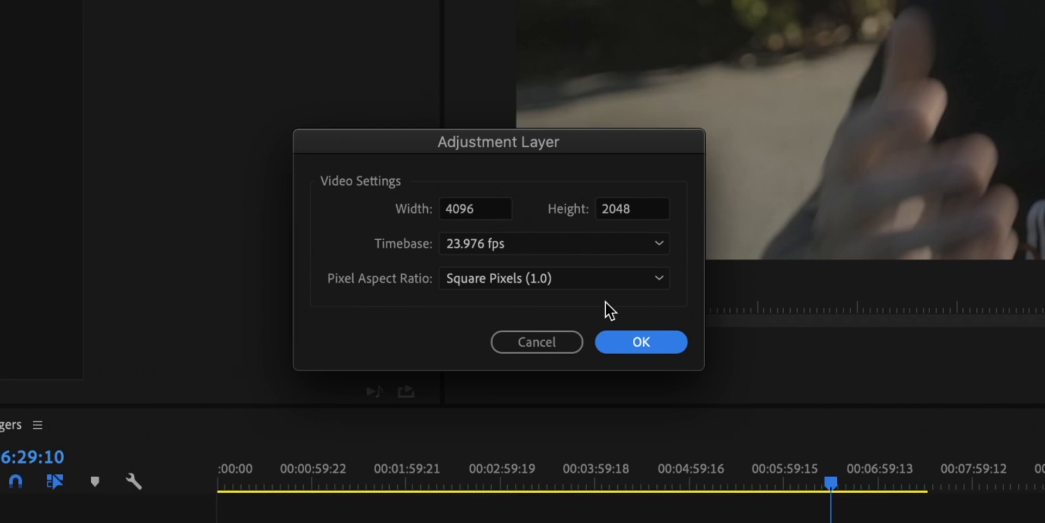
left_click(640, 341)
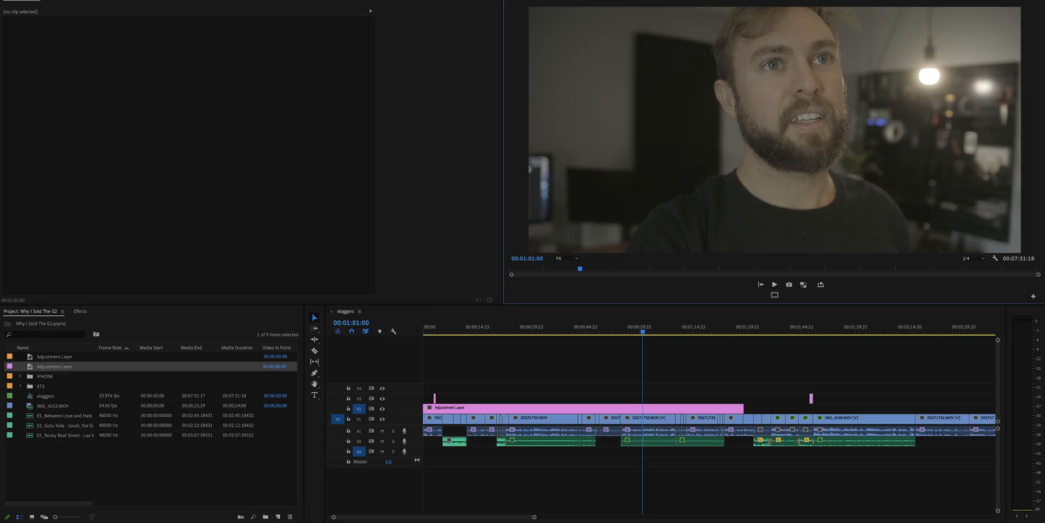
Switch to the saved COLOR BABIES workspace from the workspaces overflow menu
left_click(607, 17)
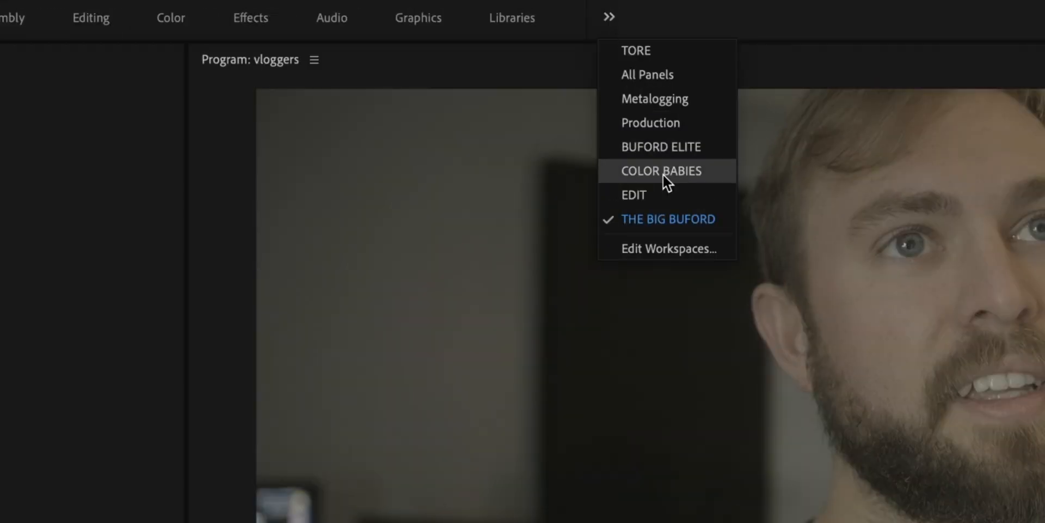
left_click(662, 171)
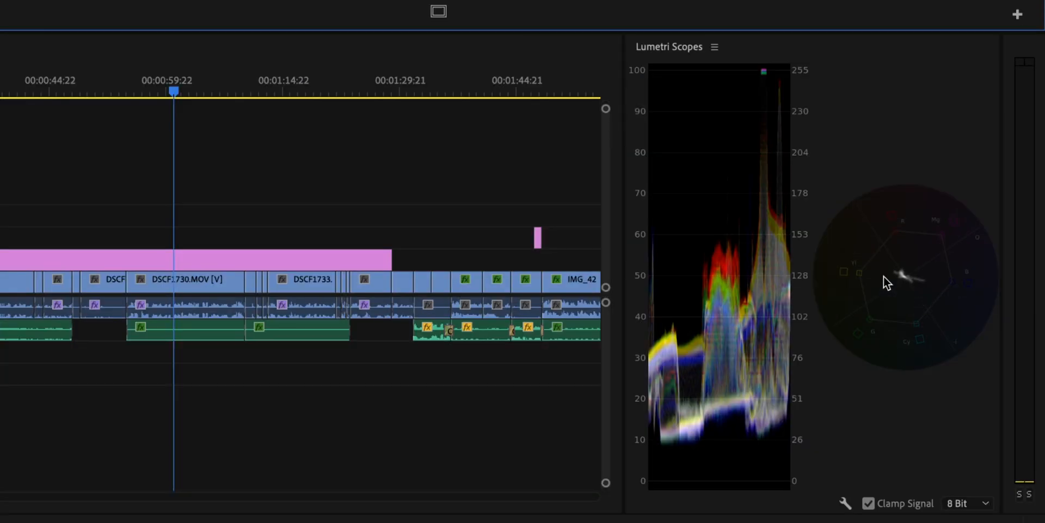
mouse_move(895, 282)
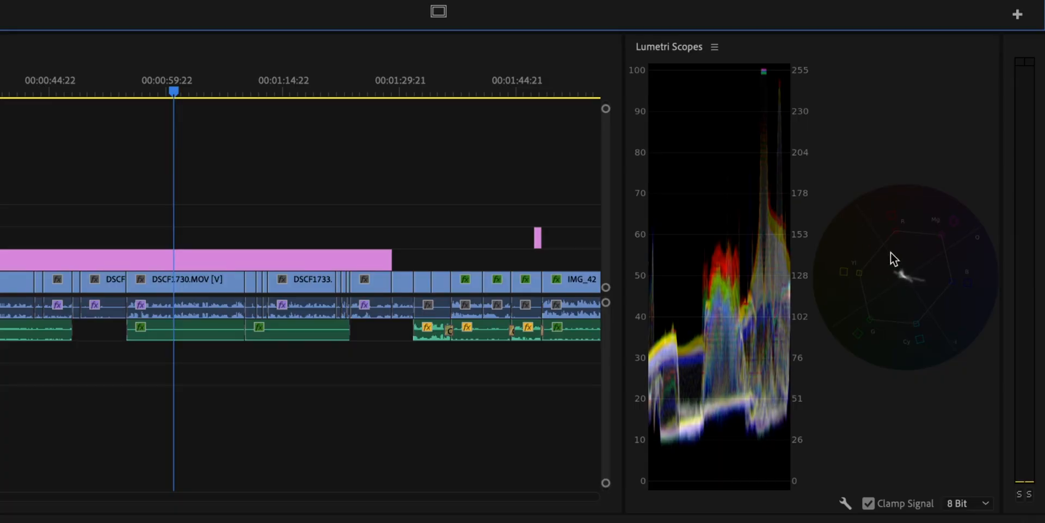
mouse_move(885, 243)
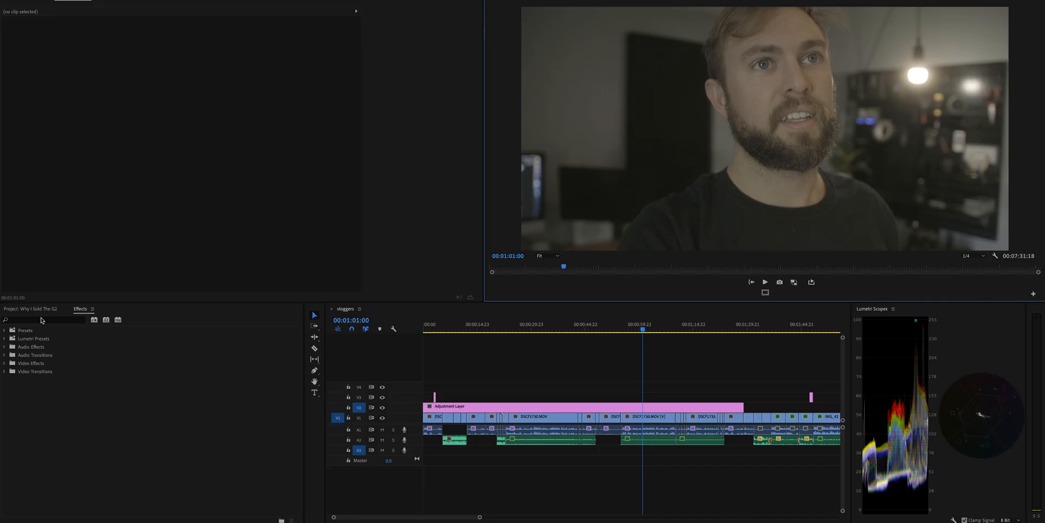
Apply FilmConvert Nitrate with a chosen film stock and pull down the curve's highlight point
type("flm")
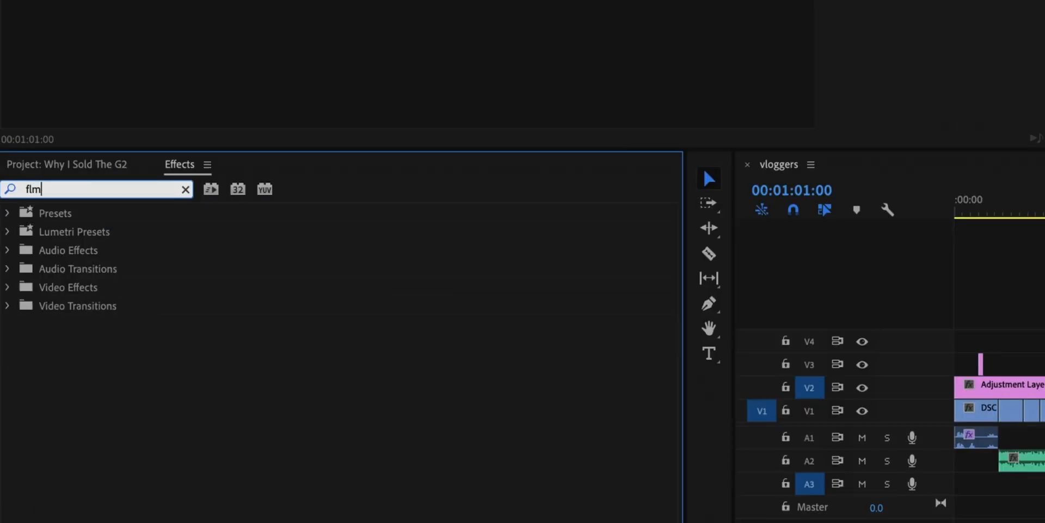
type("filmconv")
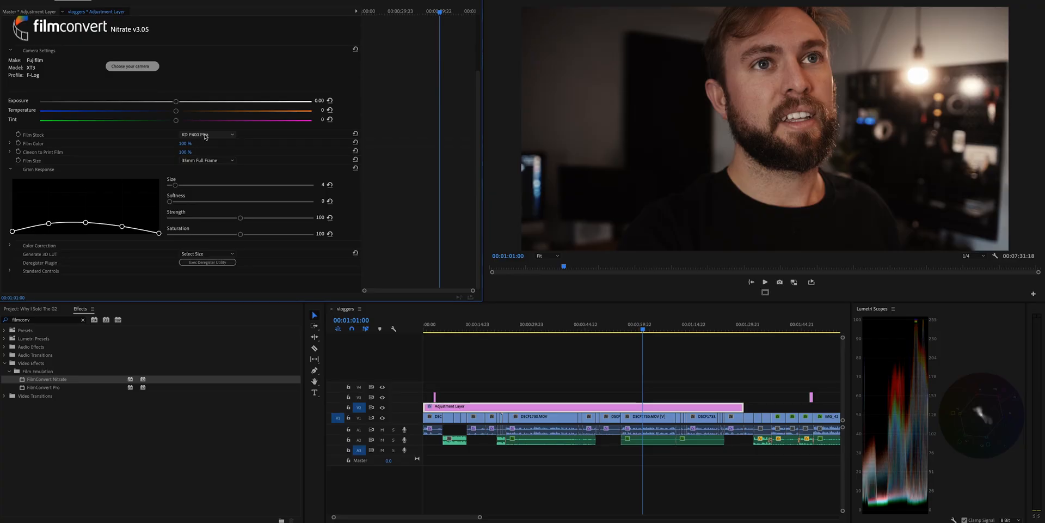
left_click(206, 134)
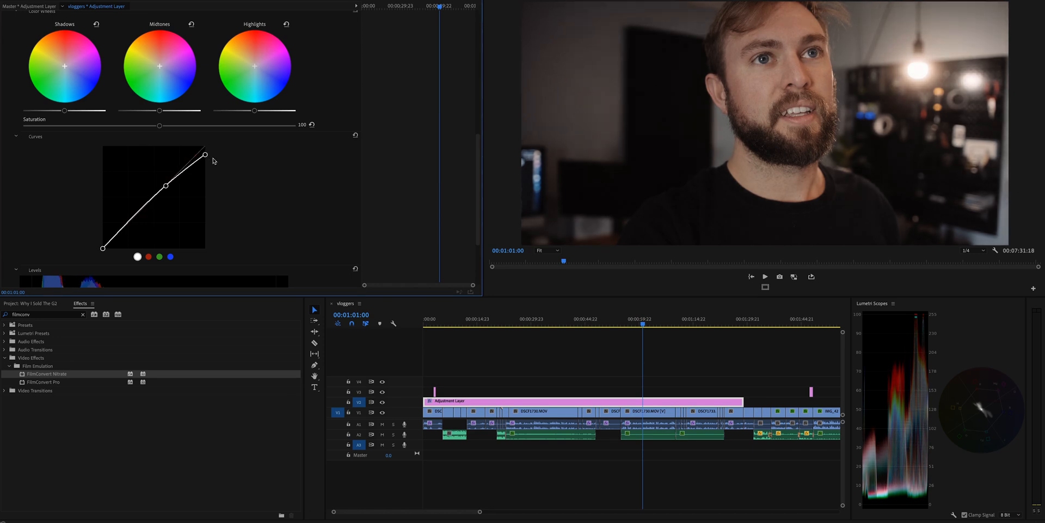
left_click_drag(206, 155, 207, 169)
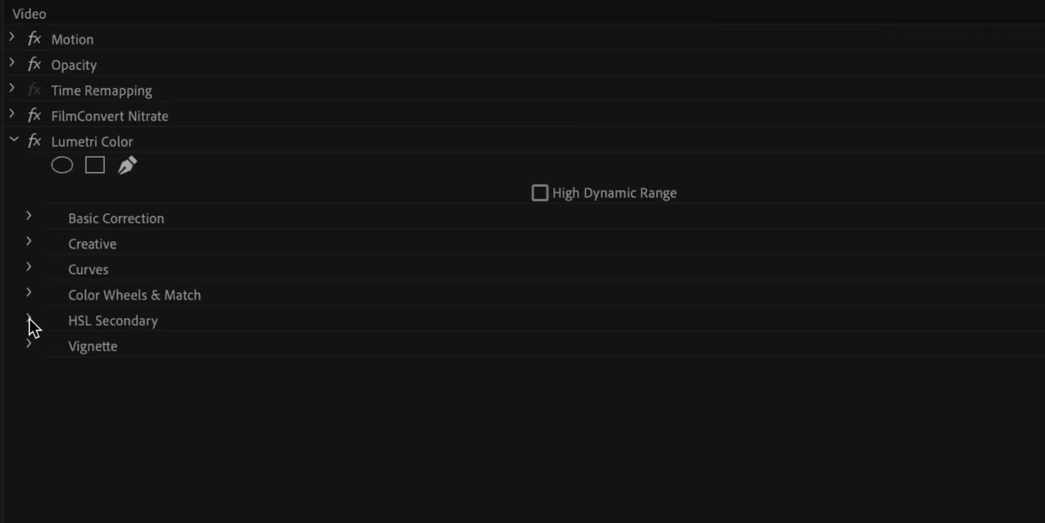
Key the facial skin tones in HSL Secondary with Show Mask, adjusting H, S, L ranges and Blur 30
left_click(30, 320)
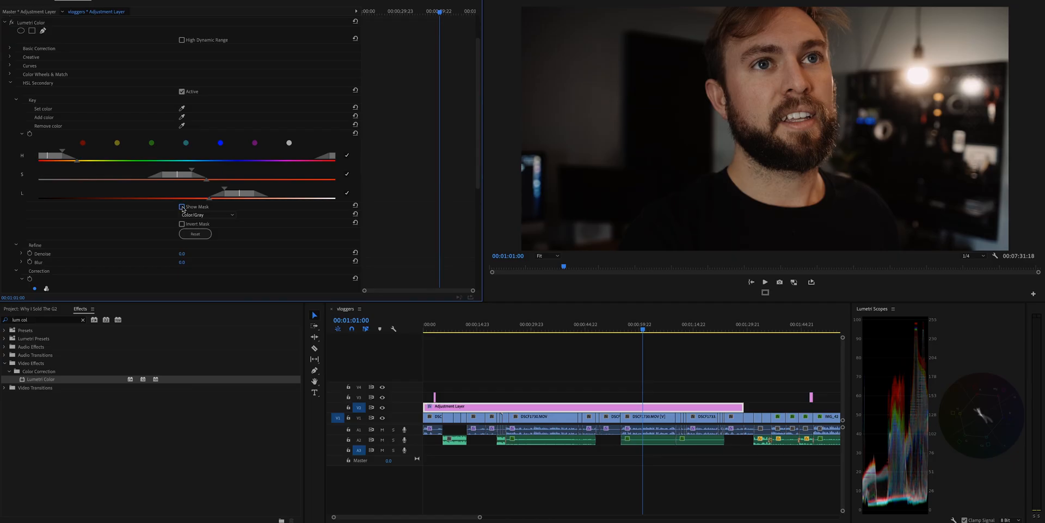
left_click(182, 206)
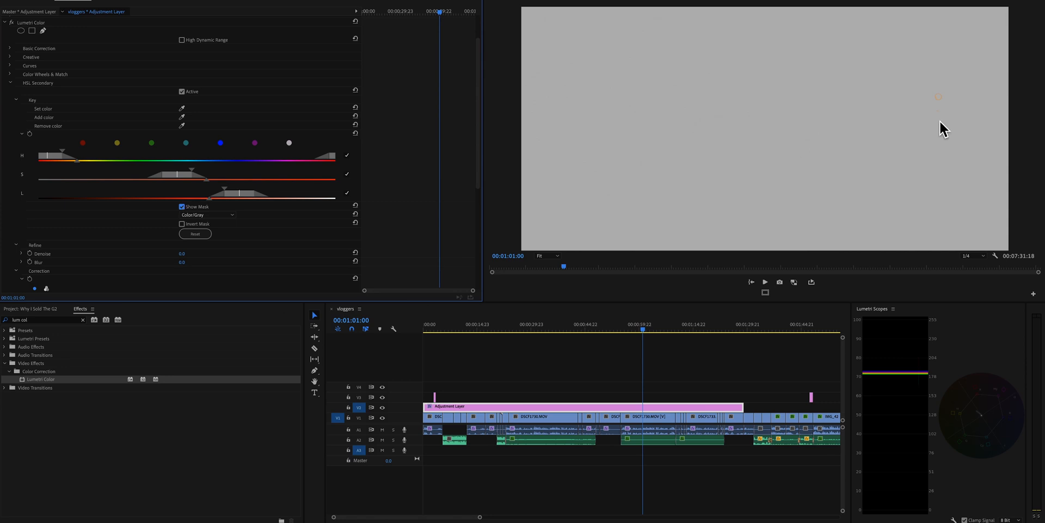
left_click_drag(158, 175, 110, 178)
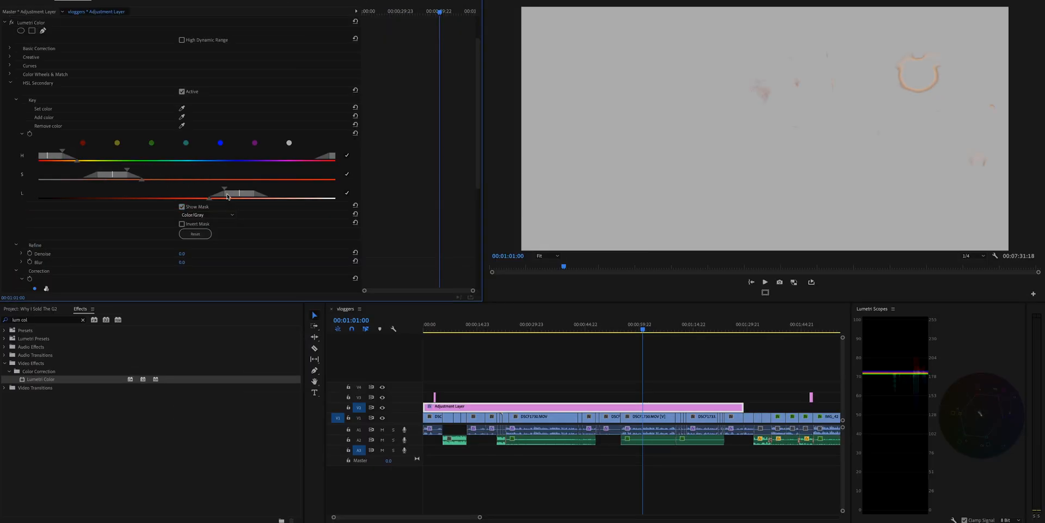
left_click_drag(212, 197, 163, 197)
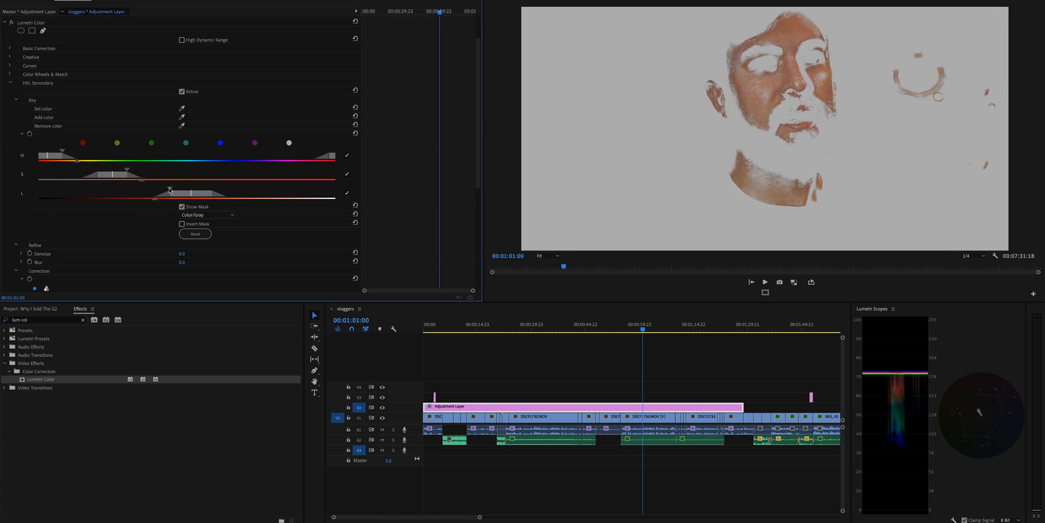
left_click_drag(170, 188, 150, 197)
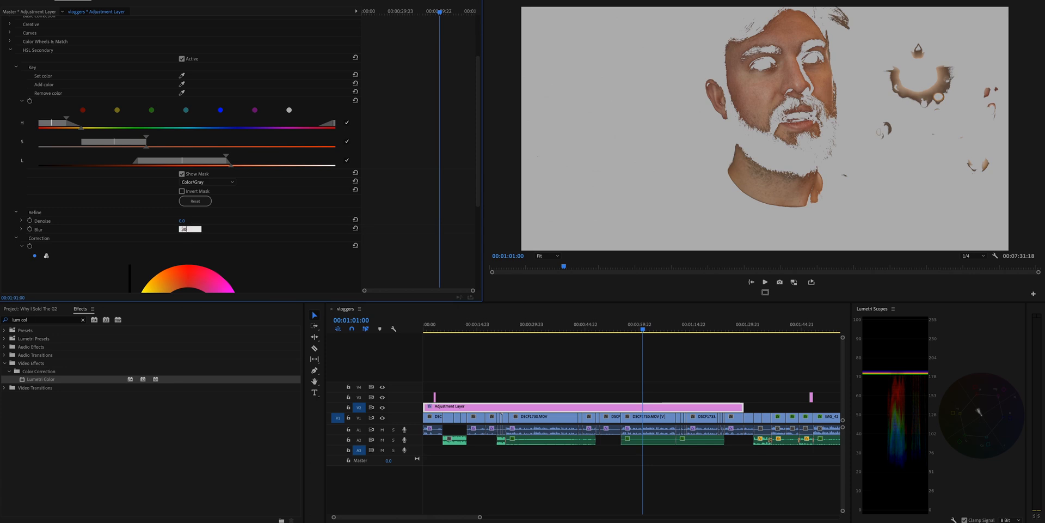
type("30")
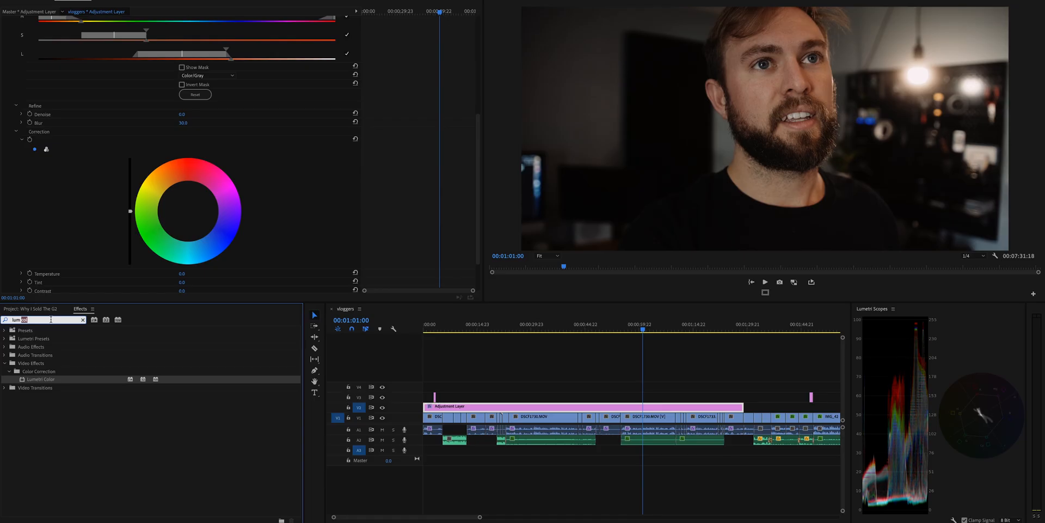
Apply a Crop effect and scrub its percentages so only the face remains
type("crop")
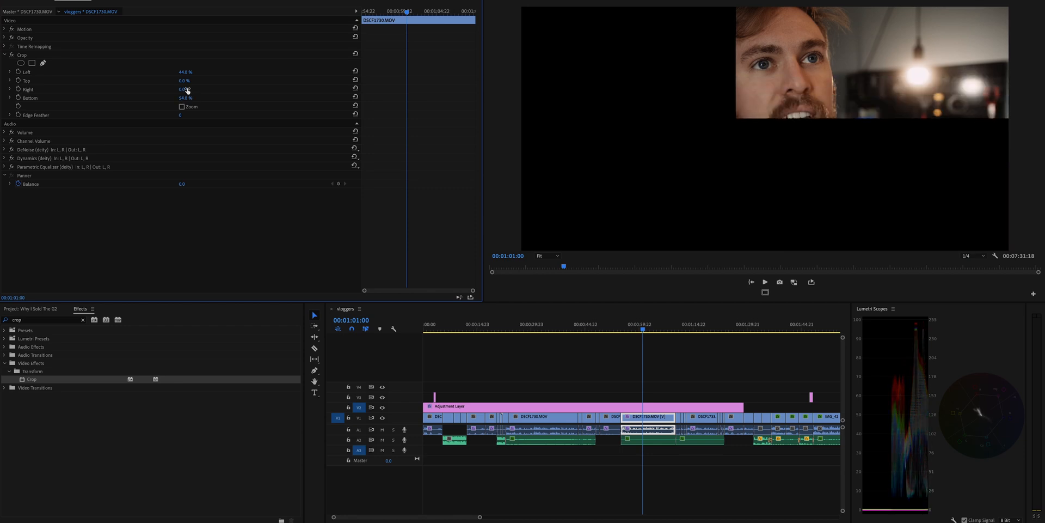
left_click_drag(182, 90, 153, 89)
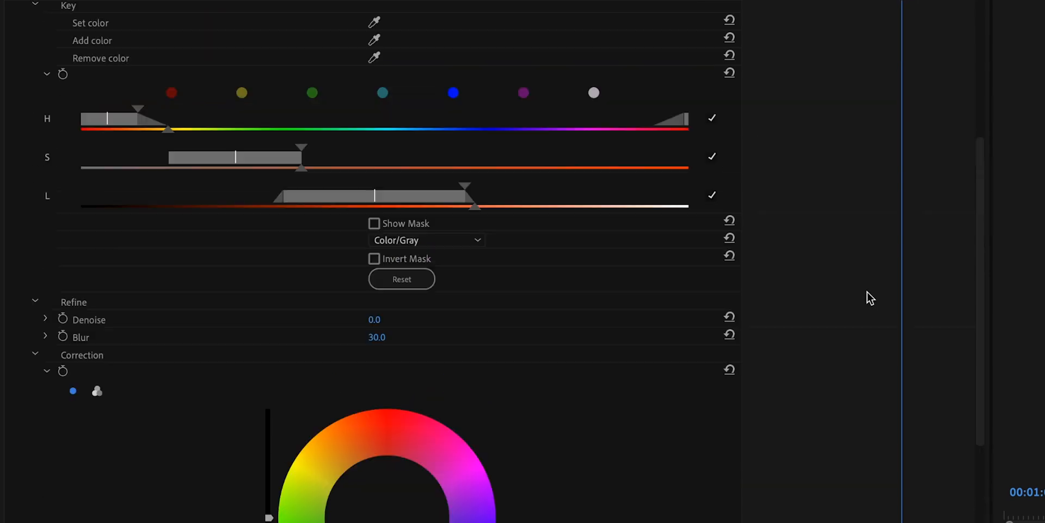
Review the HSL Secondary key and correction settings in Effect Controls
scroll("down", 3)
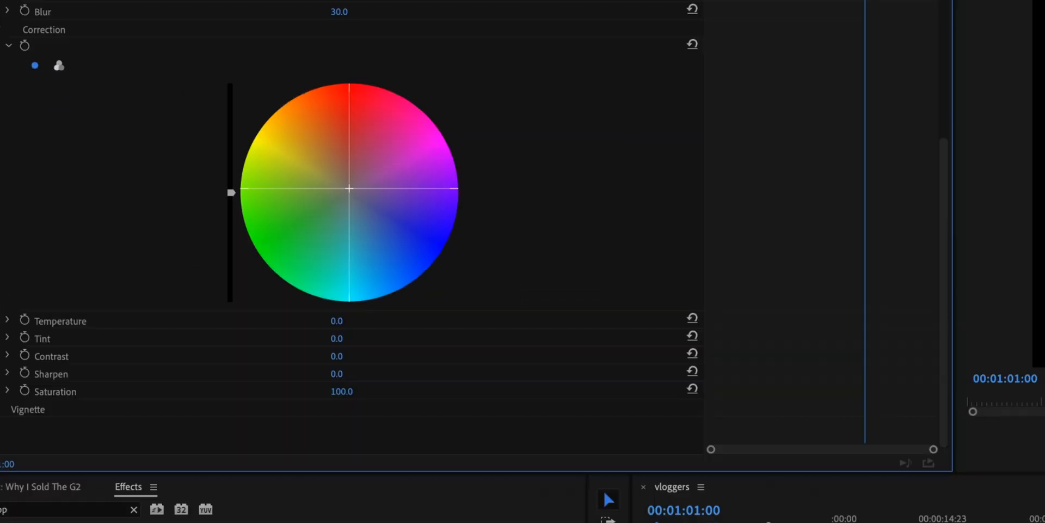
left_click_drag(350, 193, 344, 181)
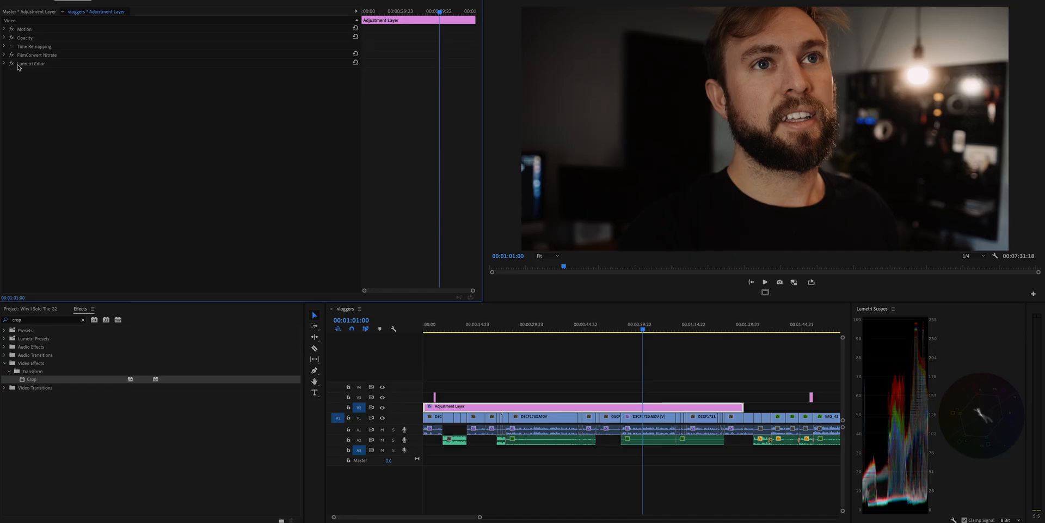
Expand Lumetri Color's HSL Secondary and toggle its mask preview before duplicating the effect
left_click(32, 63)
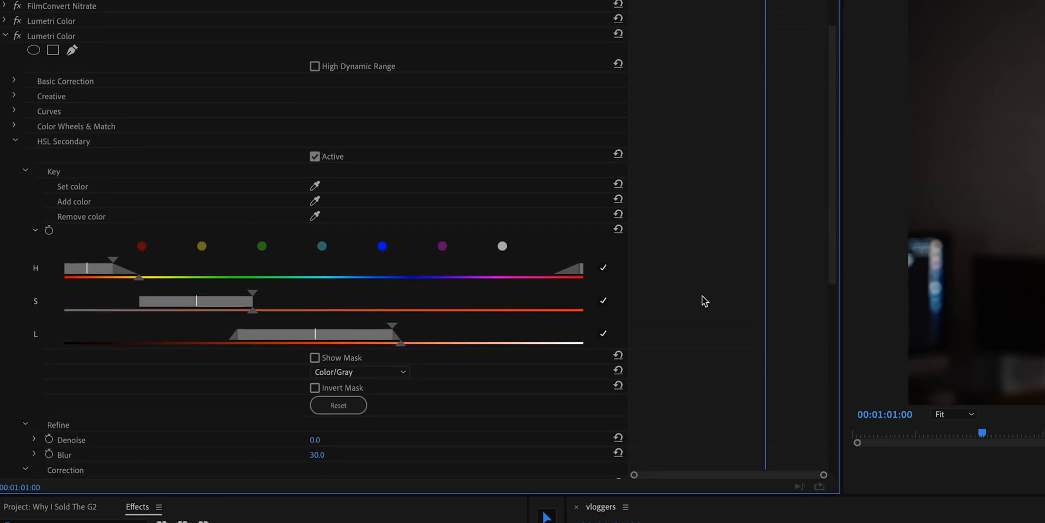
scroll("down", 3)
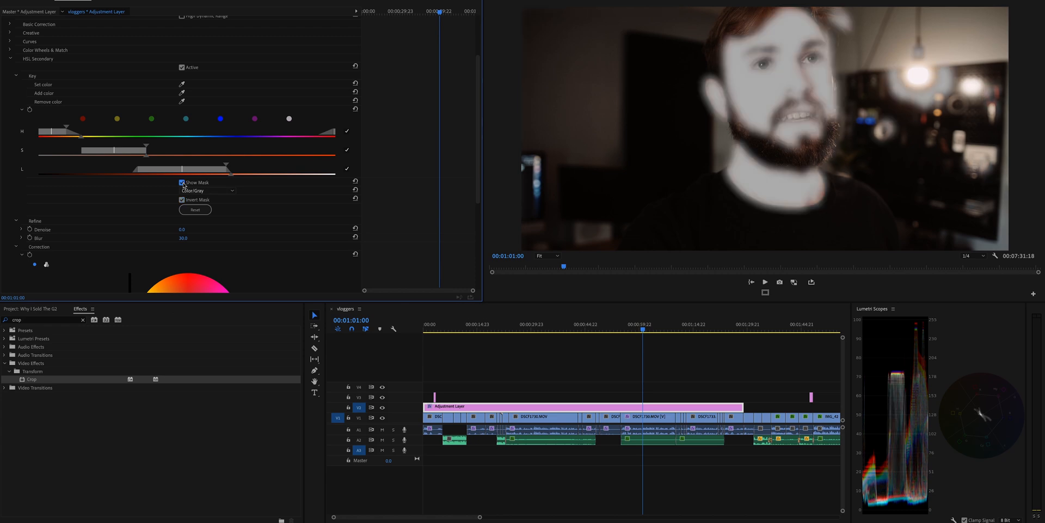
mouse_move(833, 80)
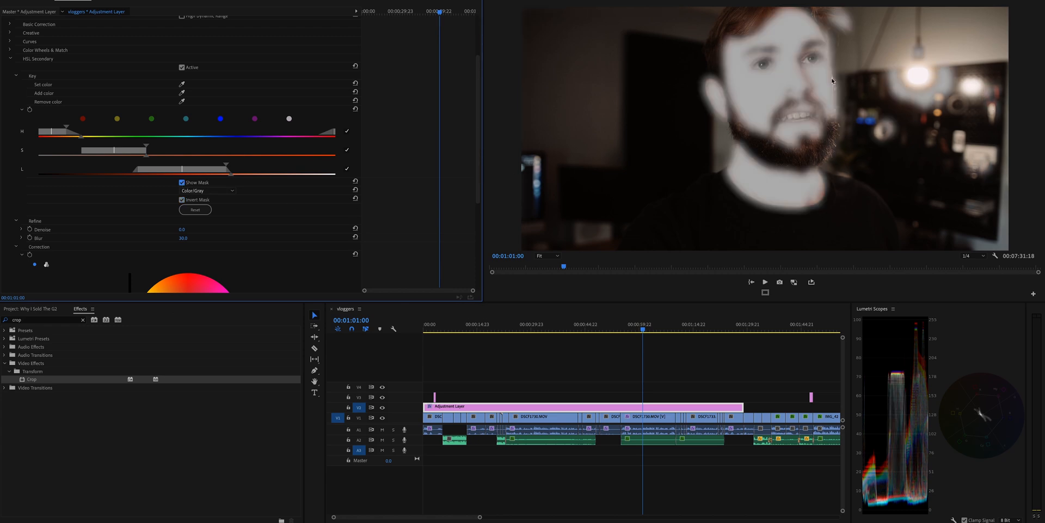
left_click(181, 182)
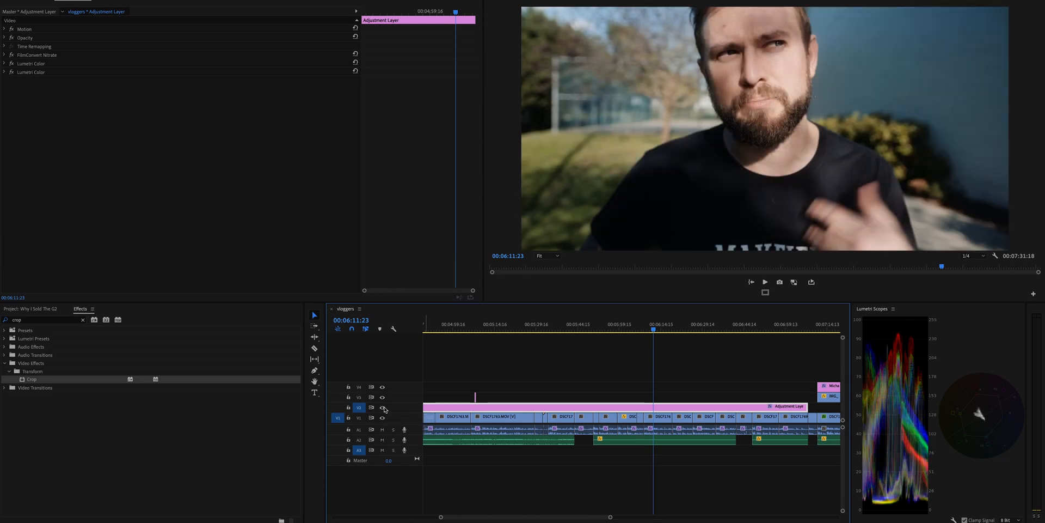
mouse_move(420, 411)
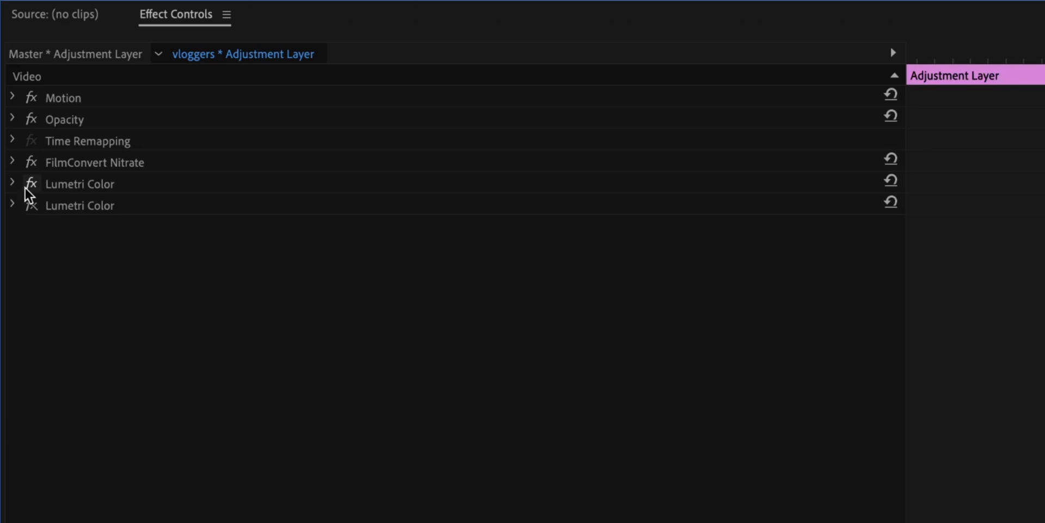
Narrow the second Lumetri key's saturation range for the outdoor face, toggling the first Lumetri to compare
left_click(12, 183)
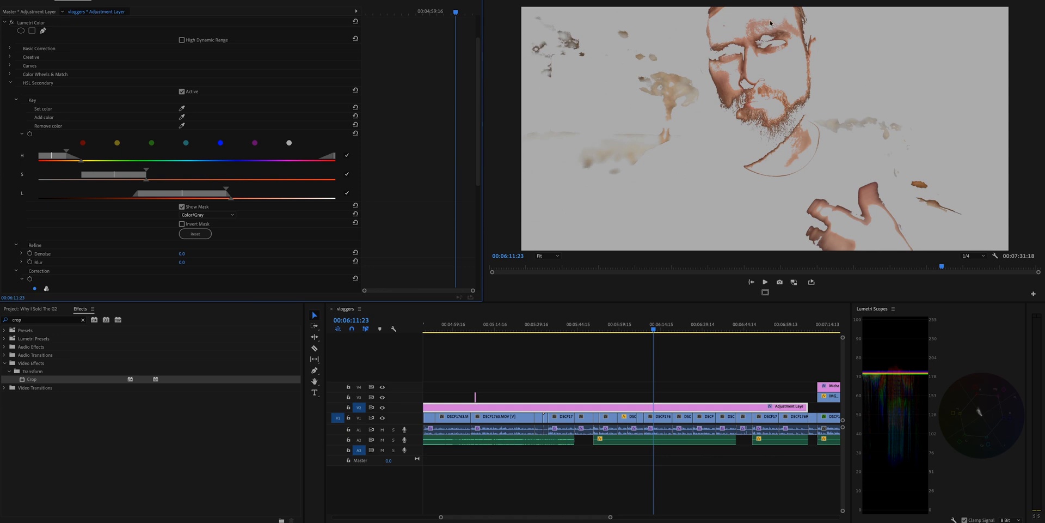
mouse_move(416, 184)
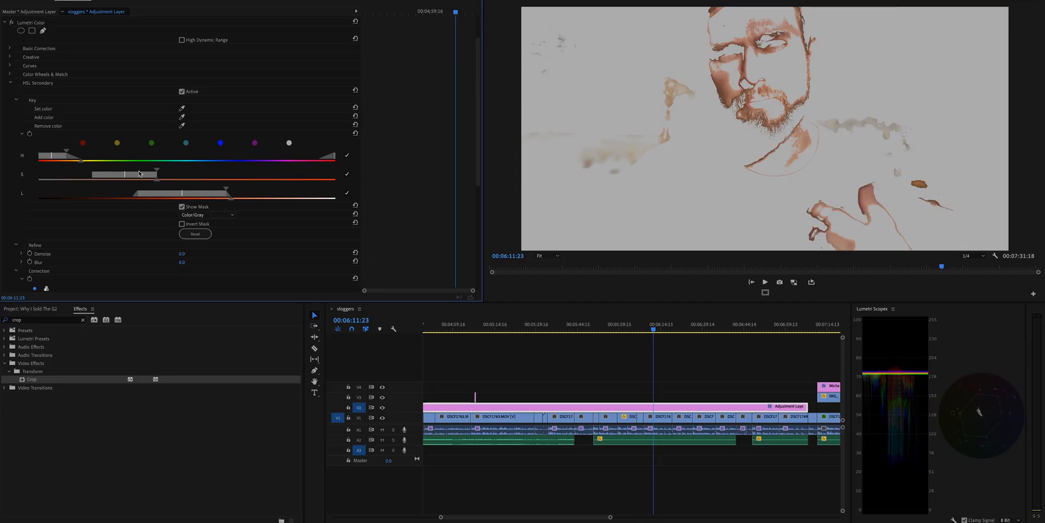
left_click_drag(207, 194, 267, 194)
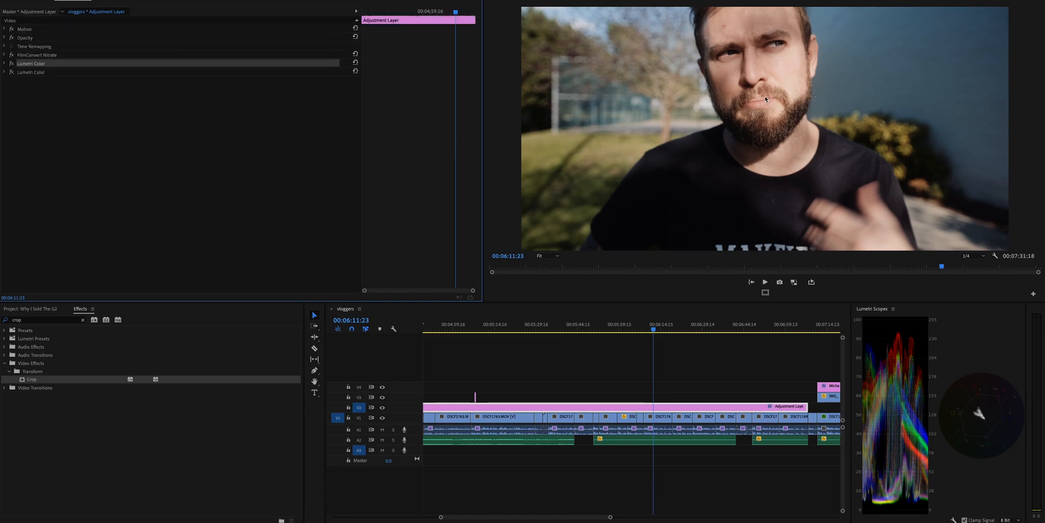
mouse_move(11, 63)
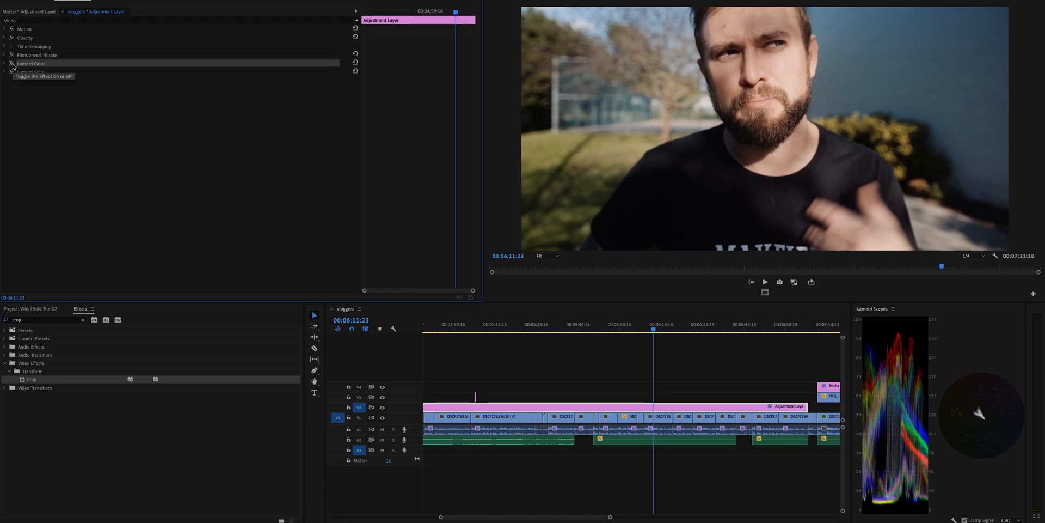
left_click(5, 63)
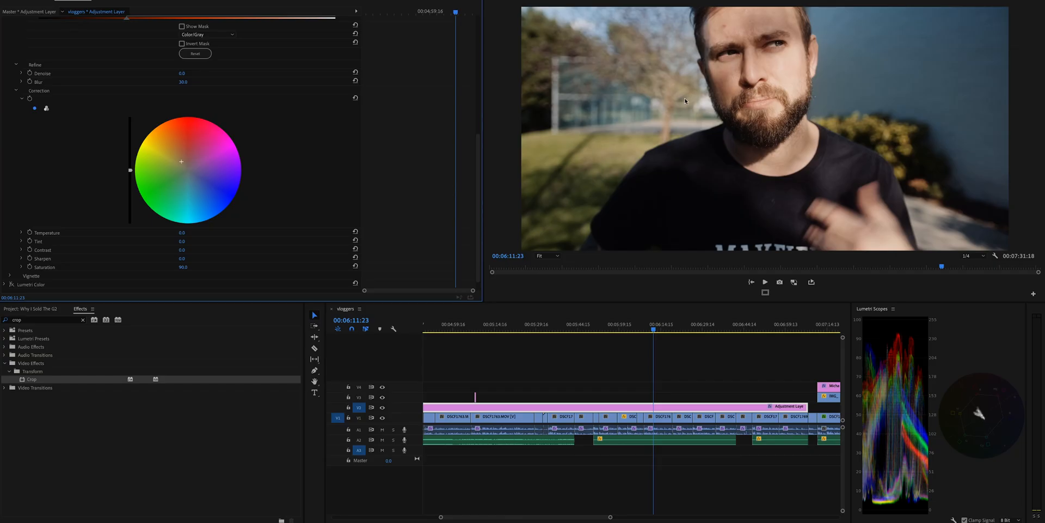
mouse_move(773, 72)
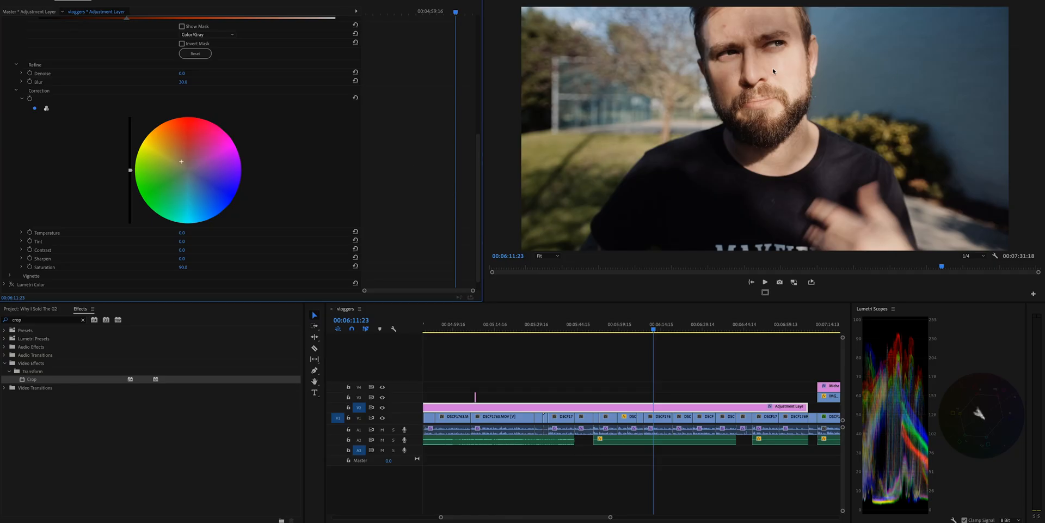
mouse_move(788, 78)
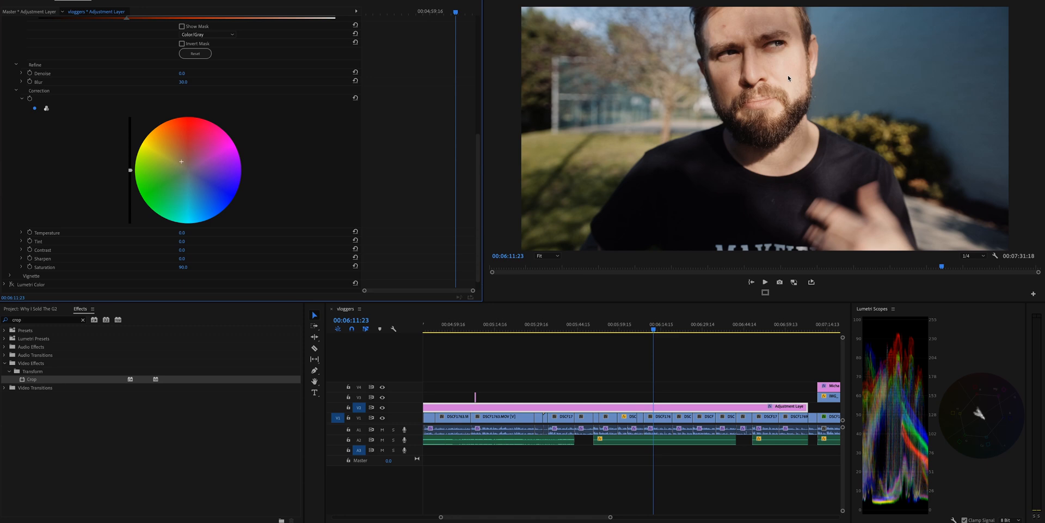
mouse_move(174, 175)
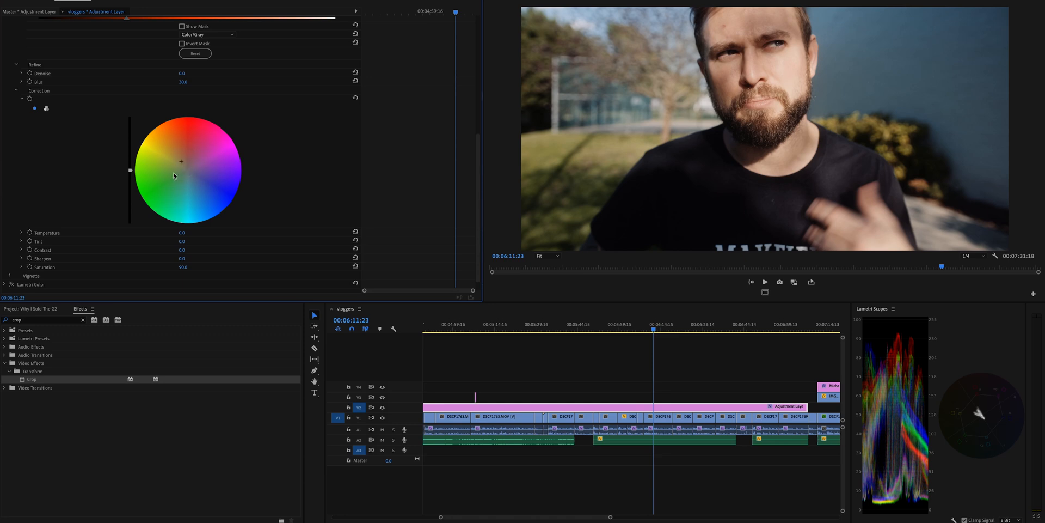